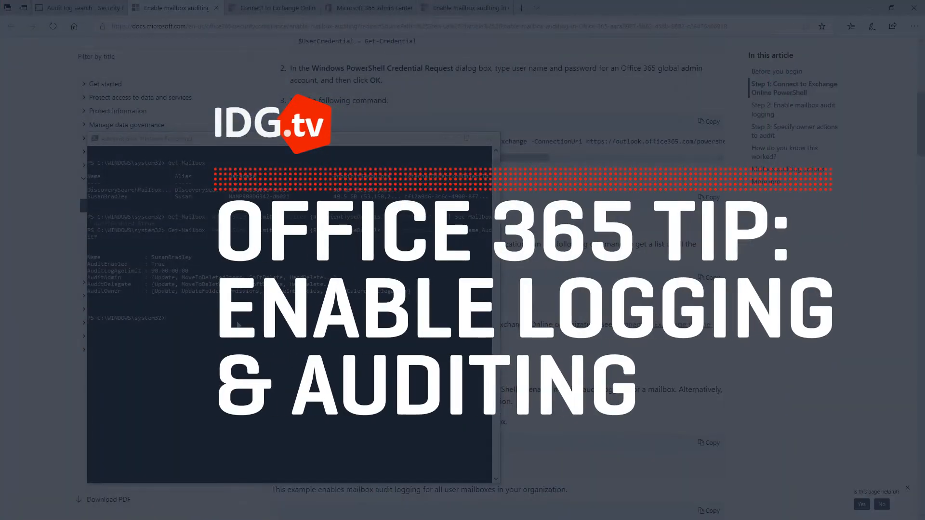
Step: Read the 'Updated feature: Exchange Online mailbox audit' post down to its Additional information link
{"action": "left_click", "coordinate": [370, 8]}
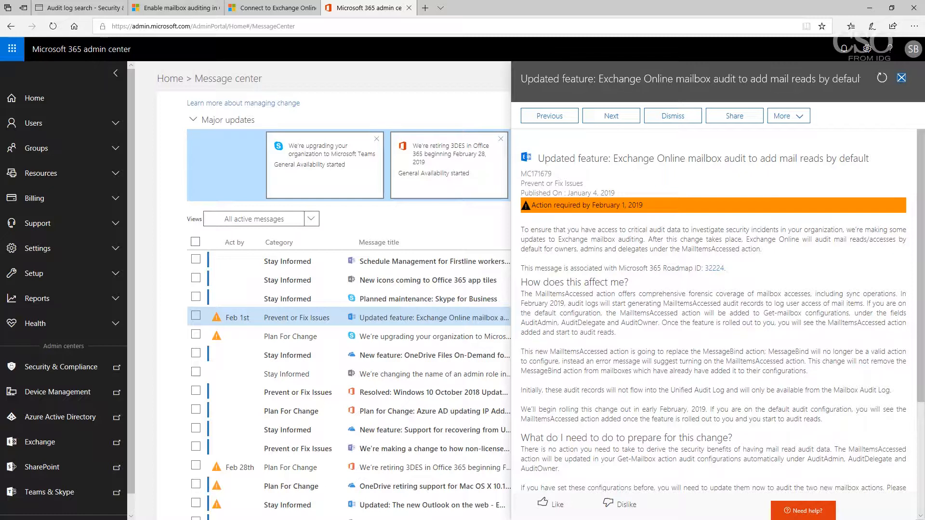
{"action": "scroll", "scroll_direction": "down", "scroll_amount": 3}
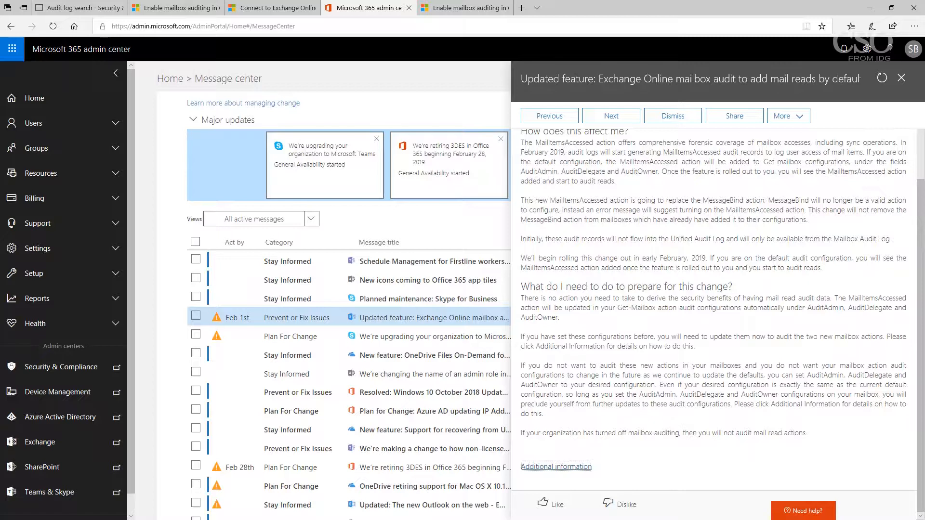
Step: Show the audit log search listing 45 results, mostly UserLoggedIn activity
{"action": "left_click", "coordinate": [77, 8]}
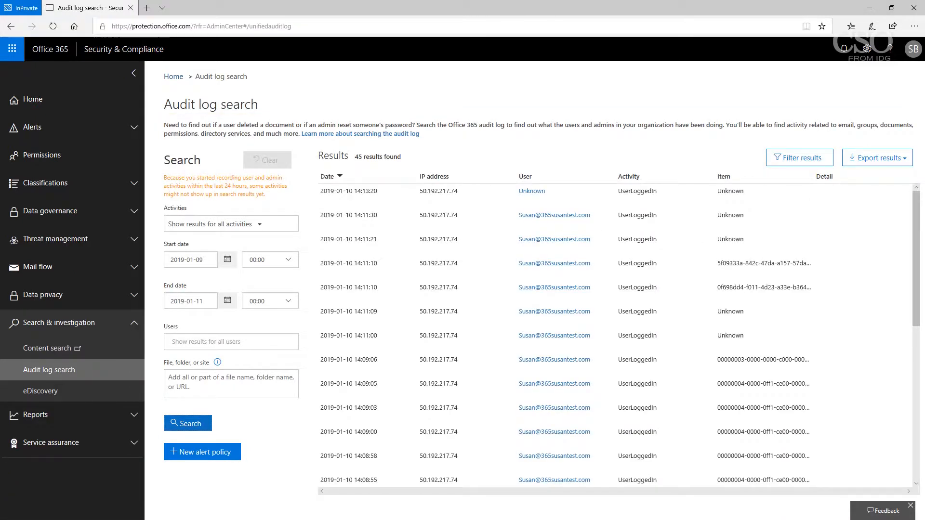
{"action": "mouse_move", "coordinate": [247, 497]}
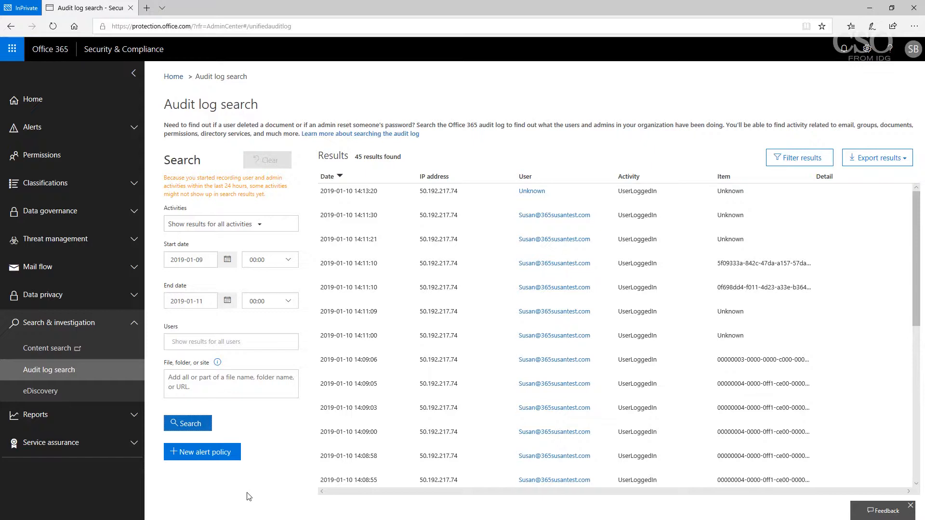
{"action": "mouse_move", "coordinate": [242, 501]}
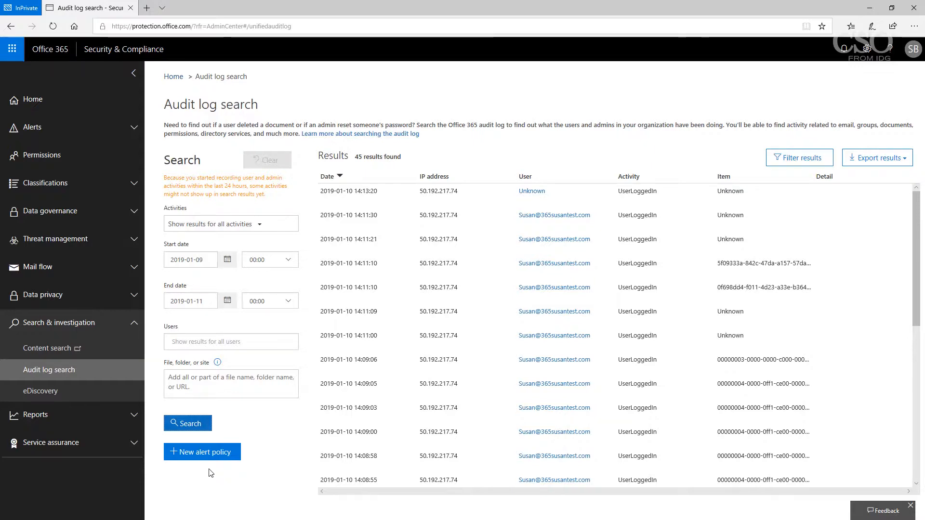
{"action": "mouse_move", "coordinate": [210, 456]}
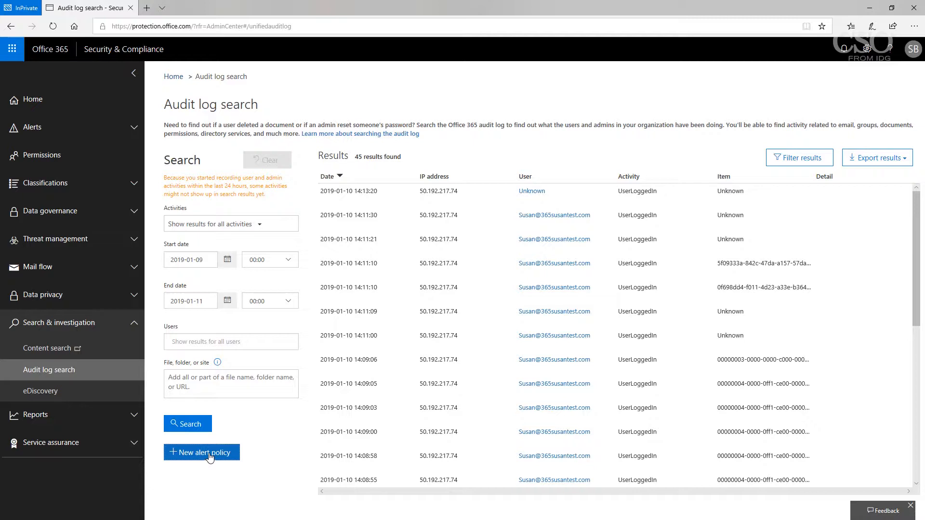
{"action": "left_click", "coordinate": [201, 453]}
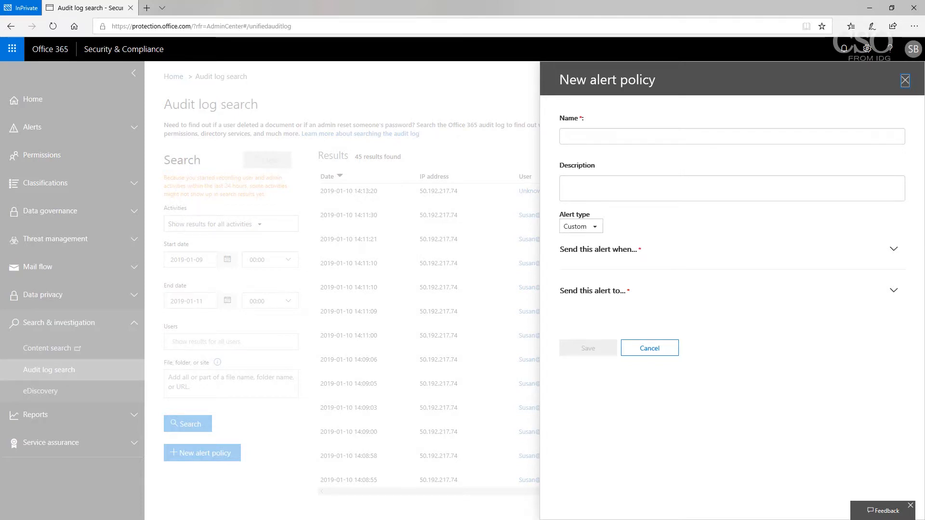
{"action": "left_click", "coordinate": [268, 8]}
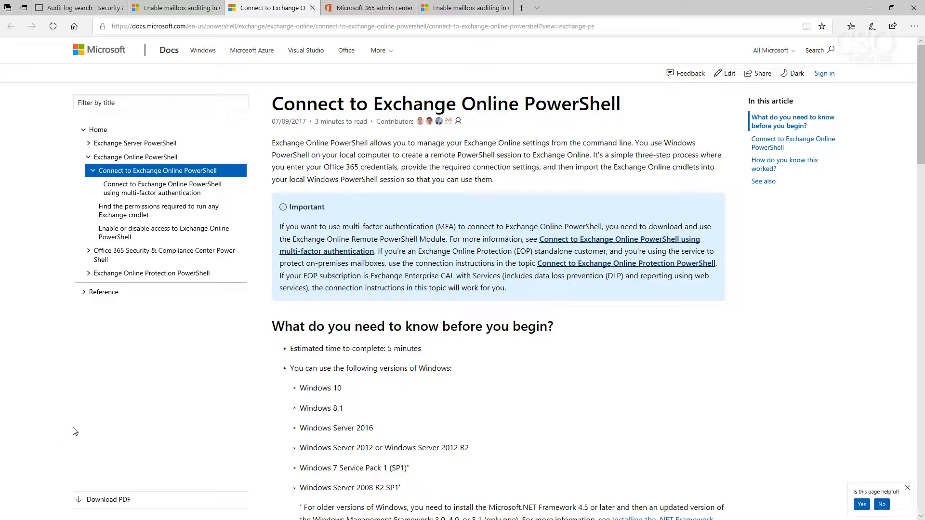
{"action": "mouse_move", "coordinate": [101, 422]}
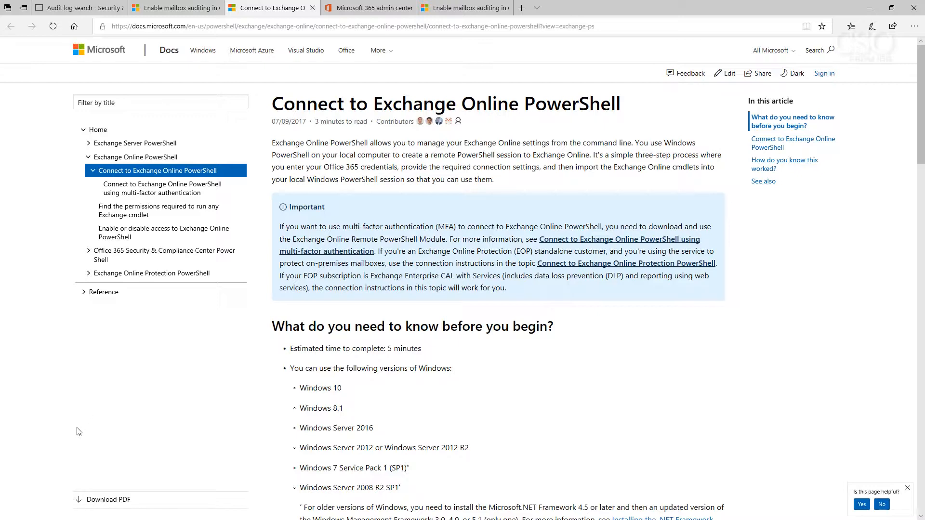
{"action": "mouse_move", "coordinate": [13, 450]}
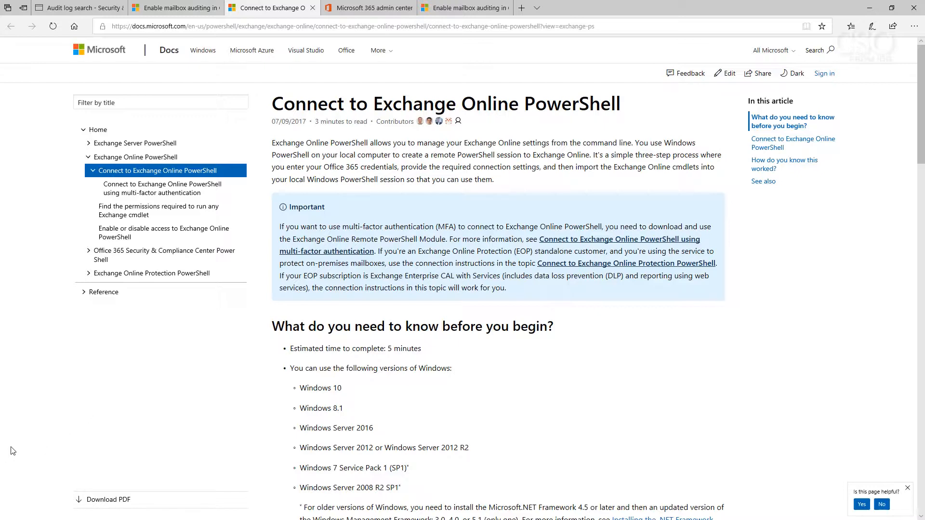
Step: Return to the Enable mailbox auditing article showing AuditEnabled True for SusanBradley's mailbox
{"action": "left_click", "coordinate": [175, 8]}
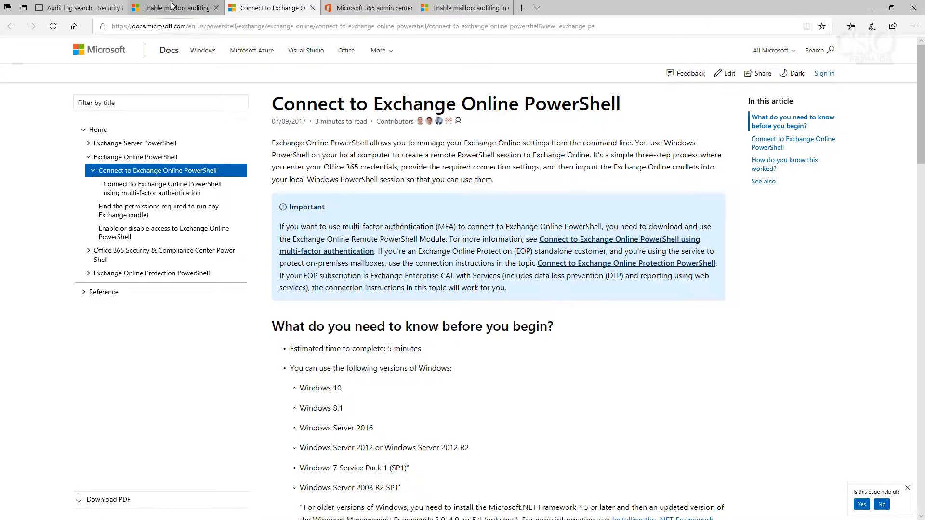
{"action": "left_click", "coordinate": [171, 8]}
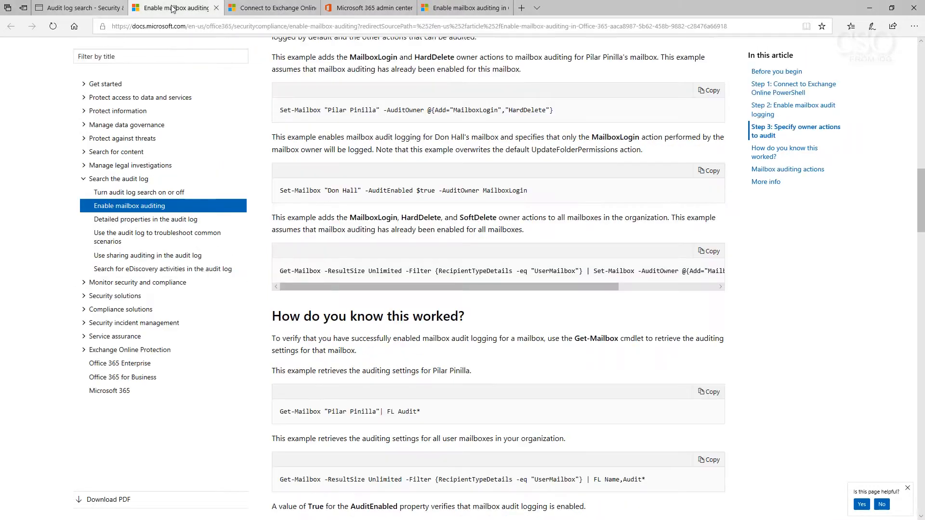
{"action": "scroll", "scroll_direction": "up", "scroll_amount": 3}
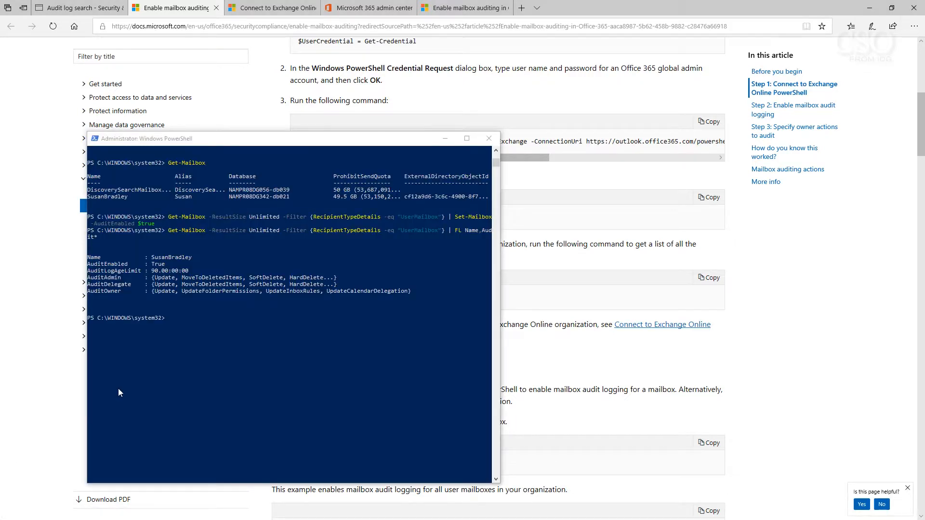
{"action": "mouse_move", "coordinate": [179, 410]}
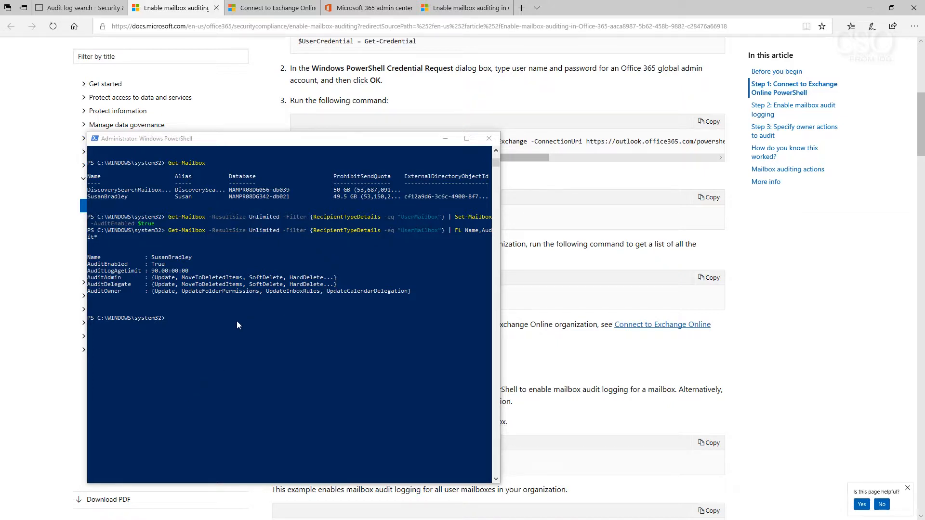
{"action": "mouse_move", "coordinate": [191, 329]}
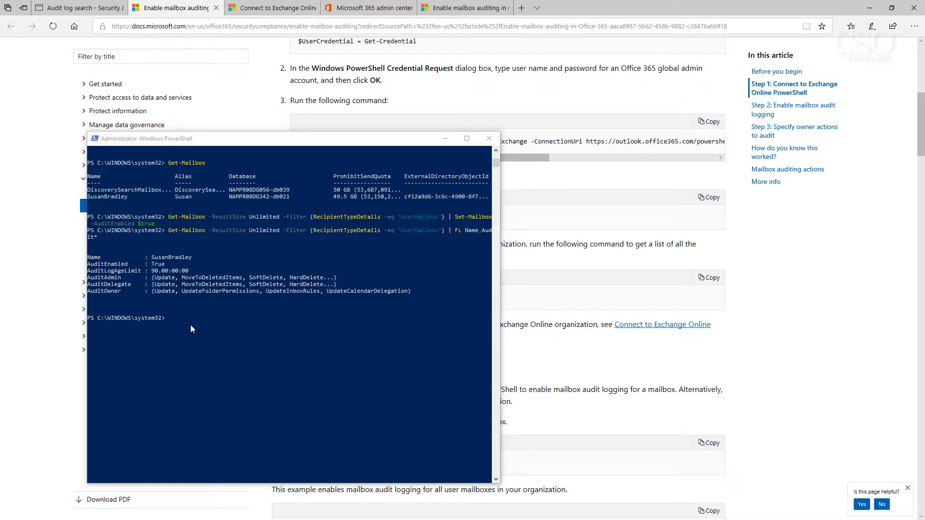
{"action": "mouse_move", "coordinate": [112, 384]}
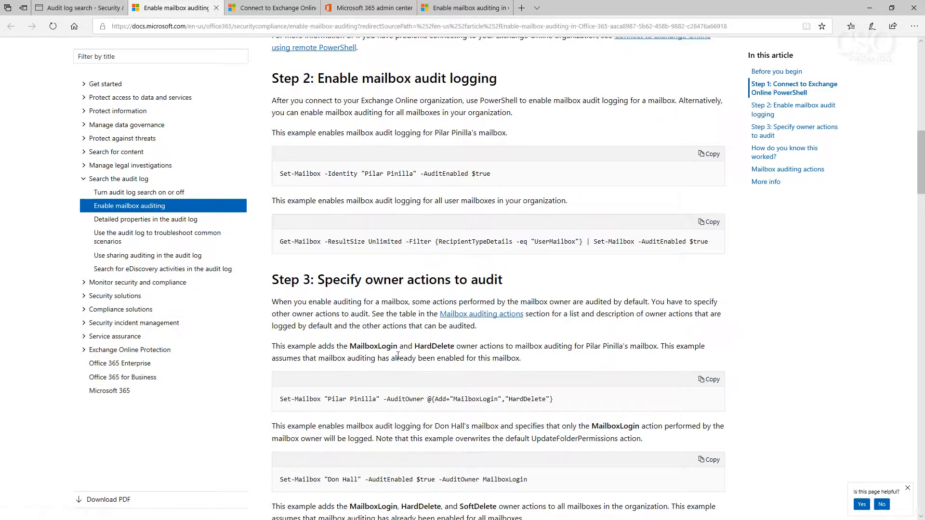
{"action": "mouse_move", "coordinate": [551, 217]}
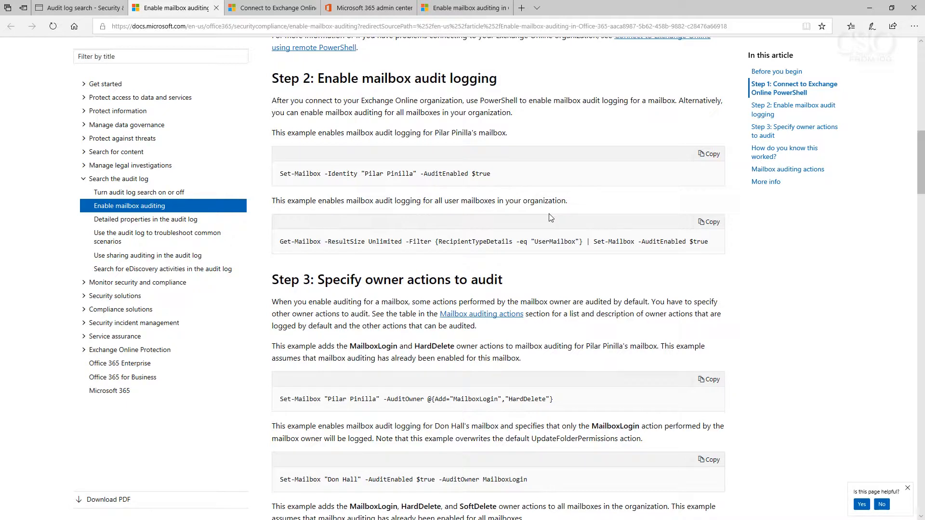
{"action": "mouse_move", "coordinate": [537, 233]}
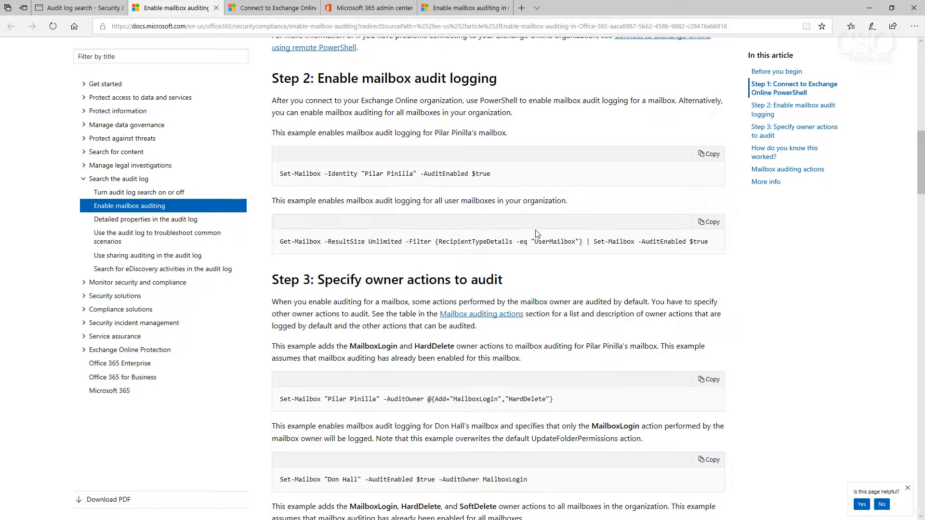
{"action": "mouse_move", "coordinate": [533, 237]}
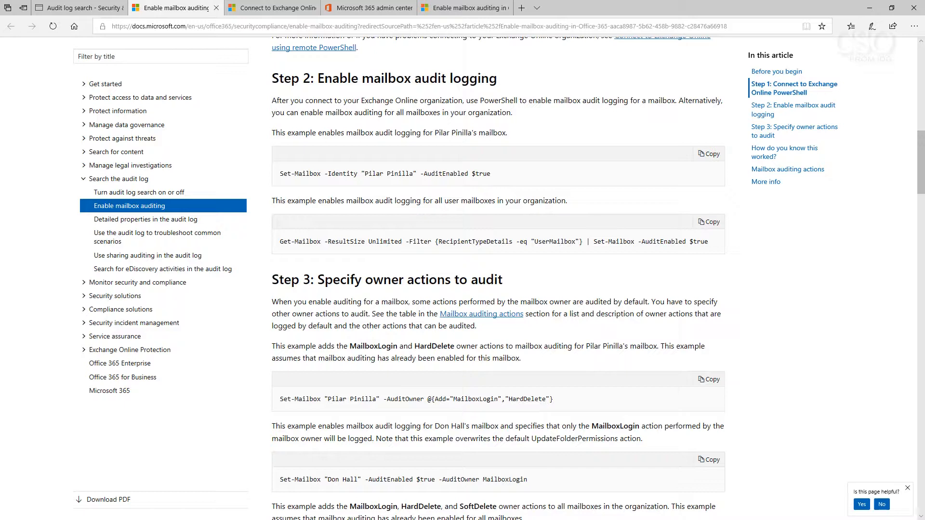
Step: Bring up the 'Understanding Office 365 Unified Audit Logging' YouTube webinar tab
{"action": "left_click", "coordinate": [560, 8]}
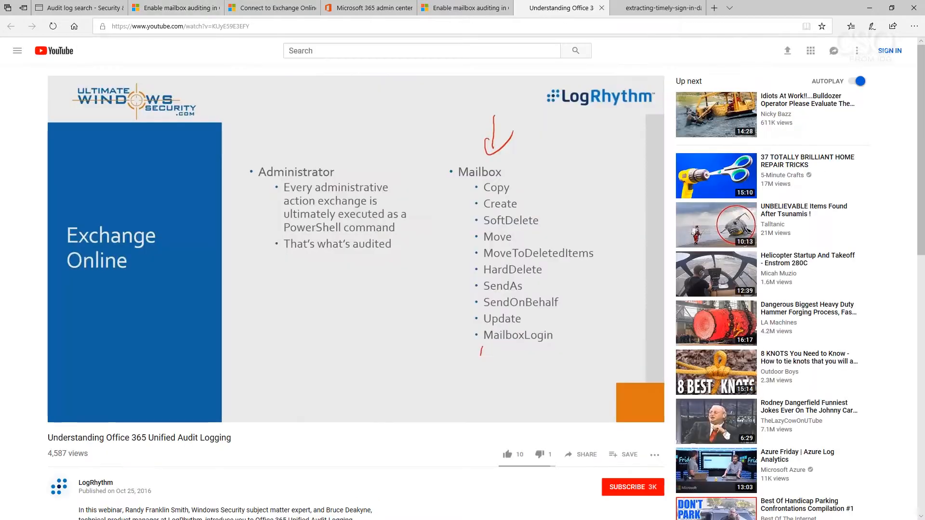
Step: Move on to the SANS paper 'Extracting Timely Sign-in Data from Office 365 Logs'
{"action": "type", "text": "Fol"}
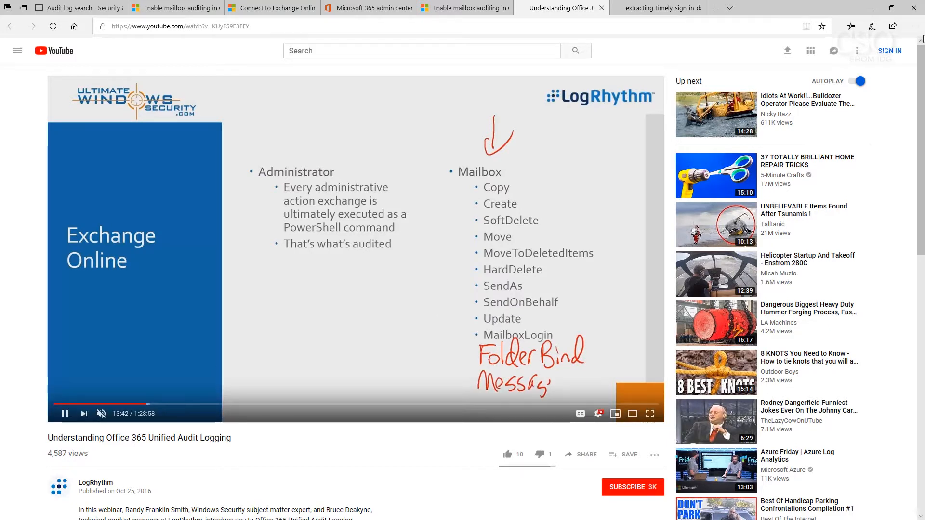
{"action": "left_click", "coordinate": [657, 8]}
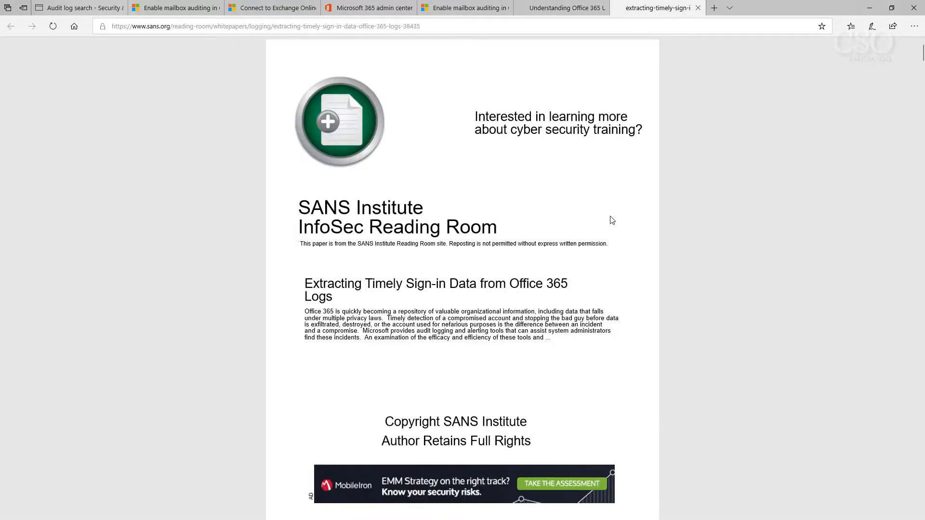